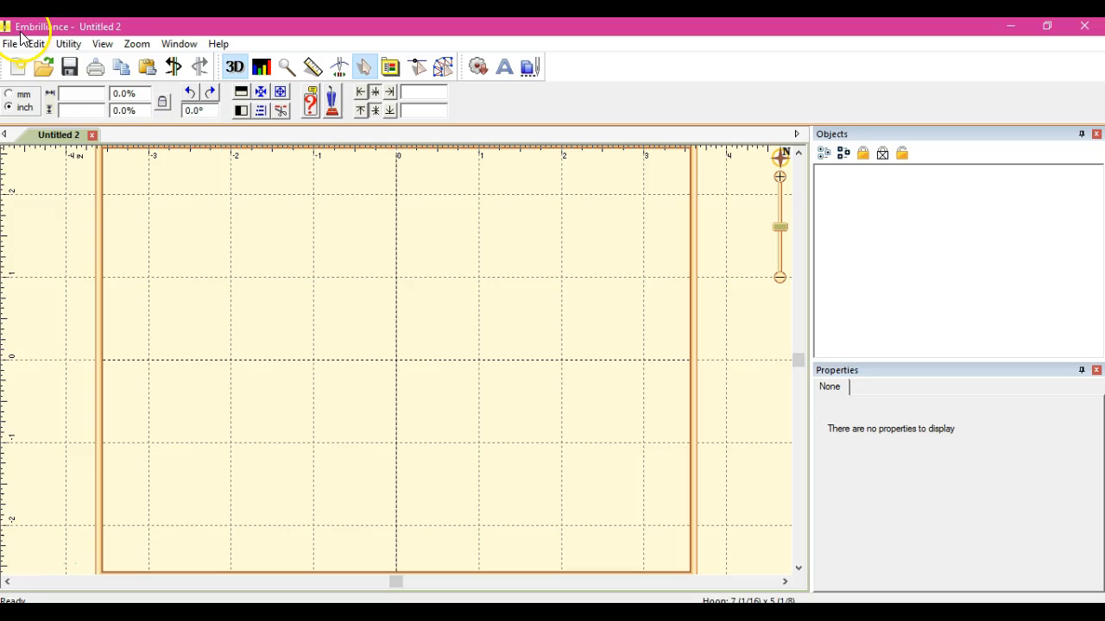
mouse_move(119, 38)
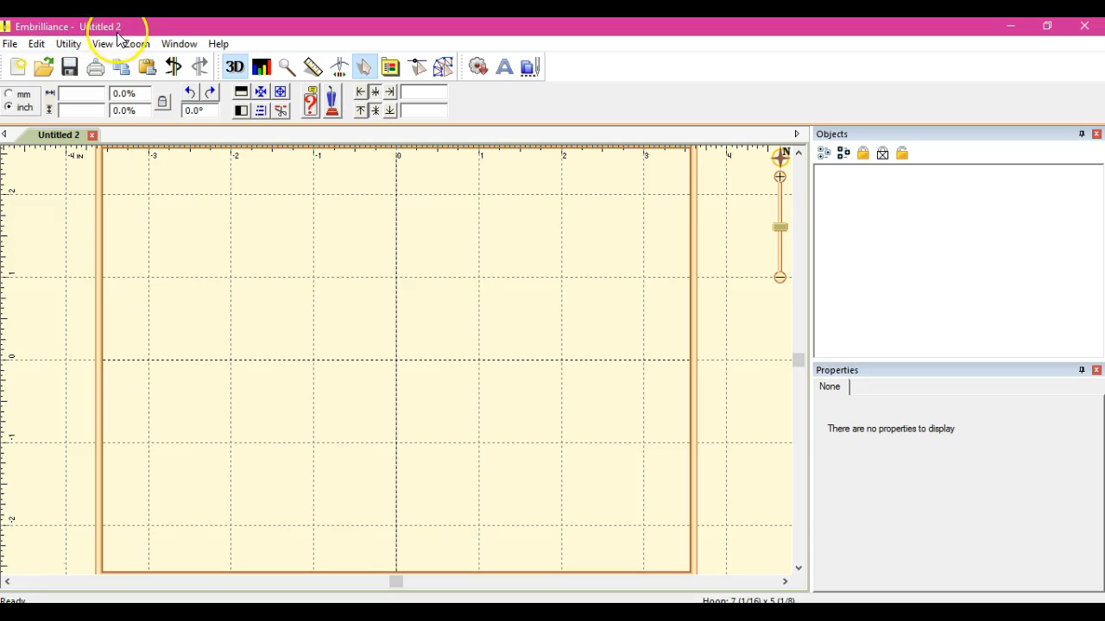
mouse_move(21, 31)
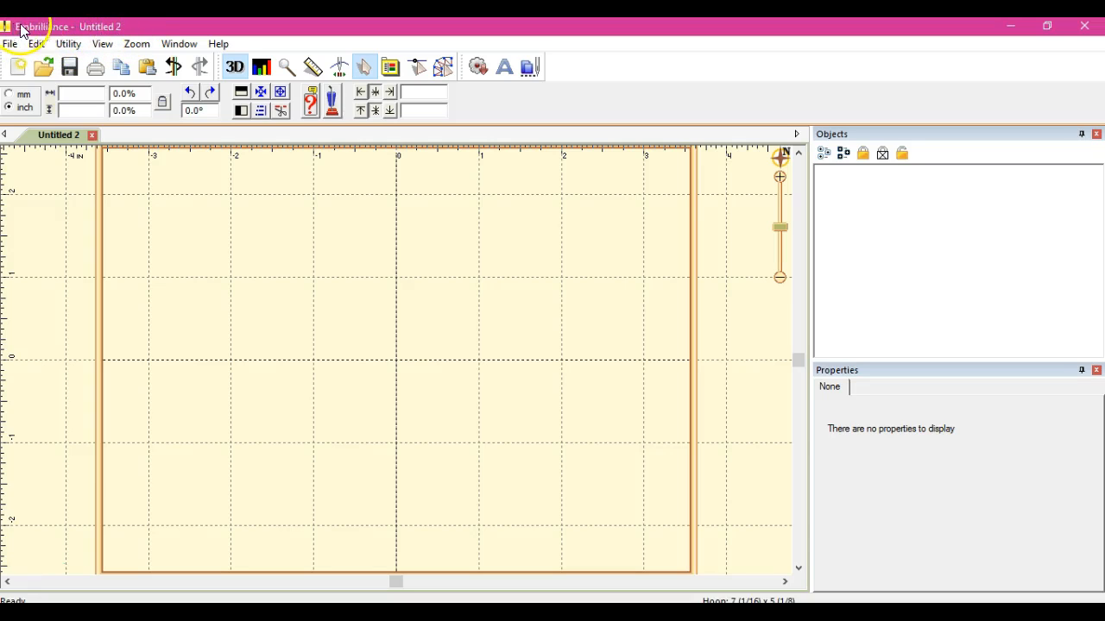
mouse_move(127, 36)
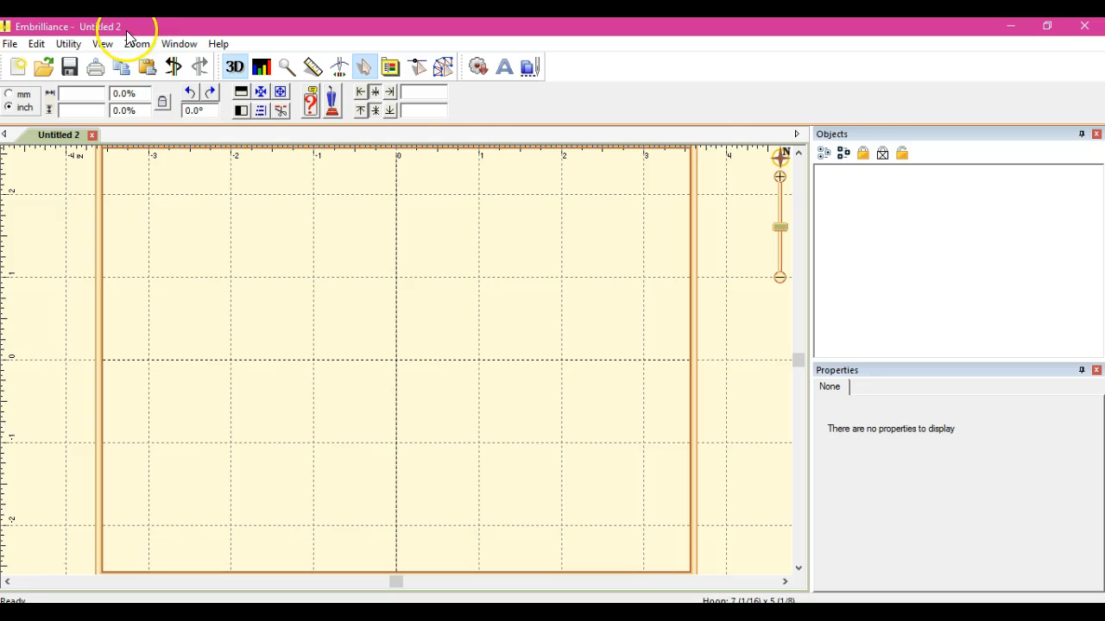
mouse_move(124, 36)
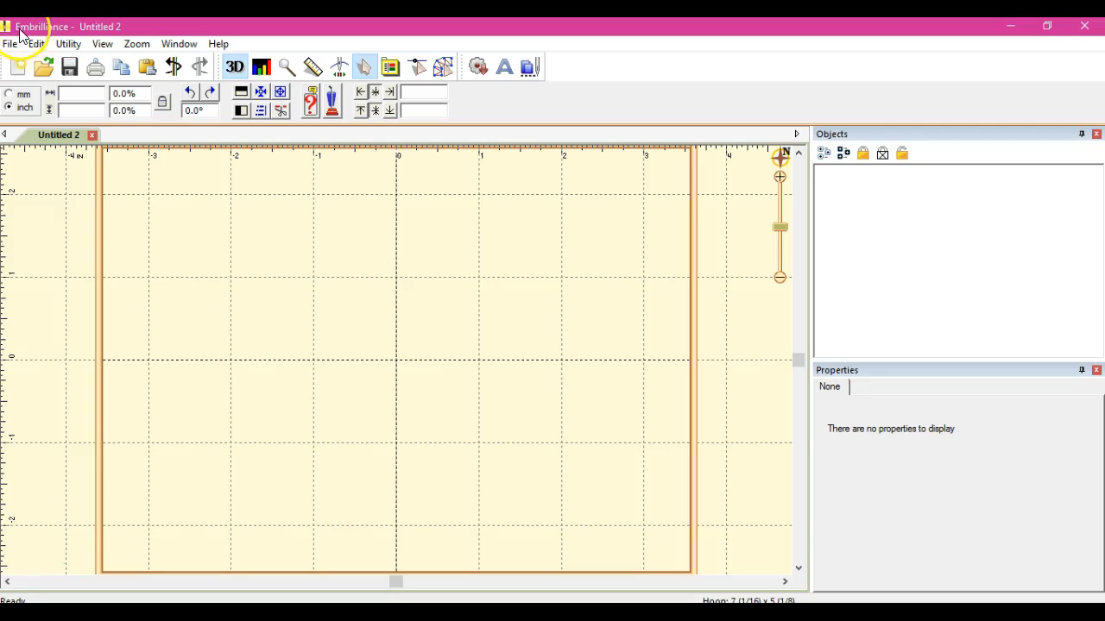
mouse_move(190, 262)
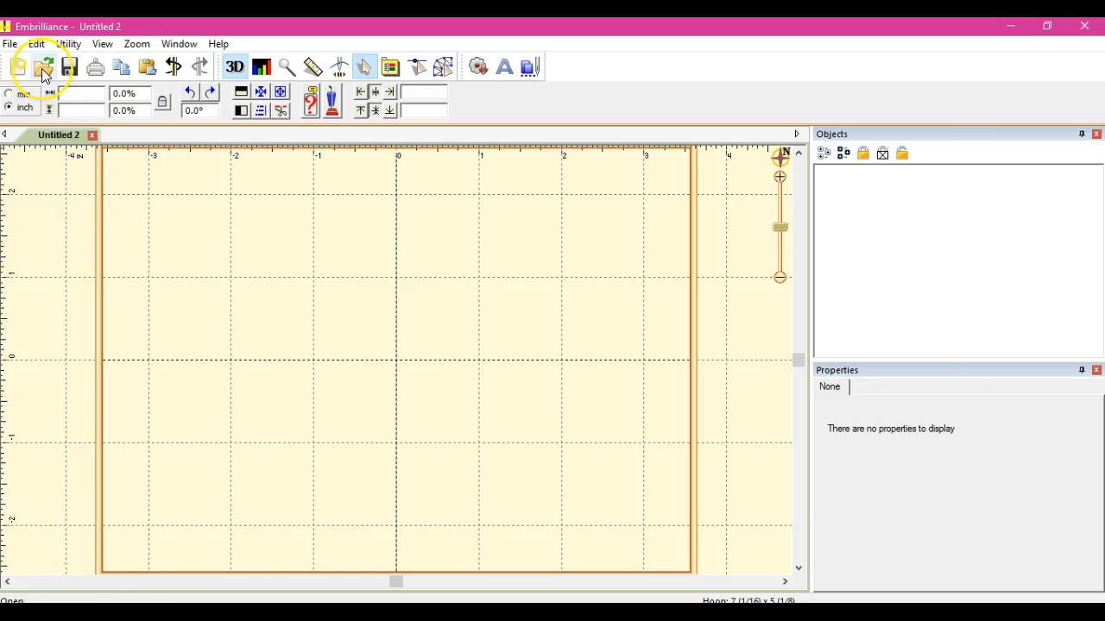
Step: Open the football monster 5x7.pes design into the hoop
click(45, 68)
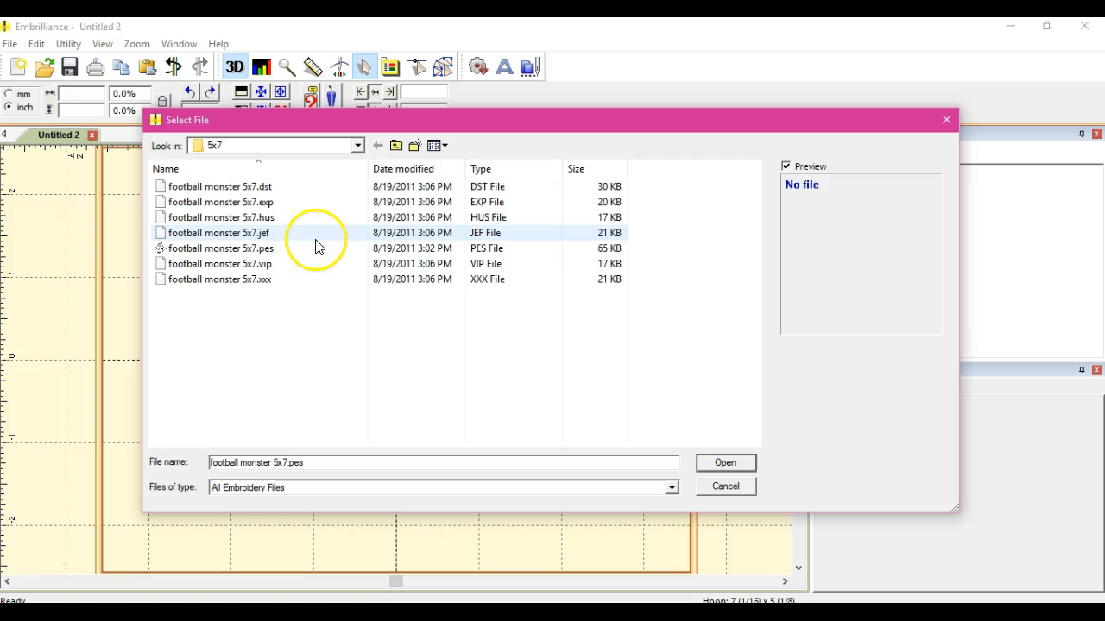
click(725, 462)
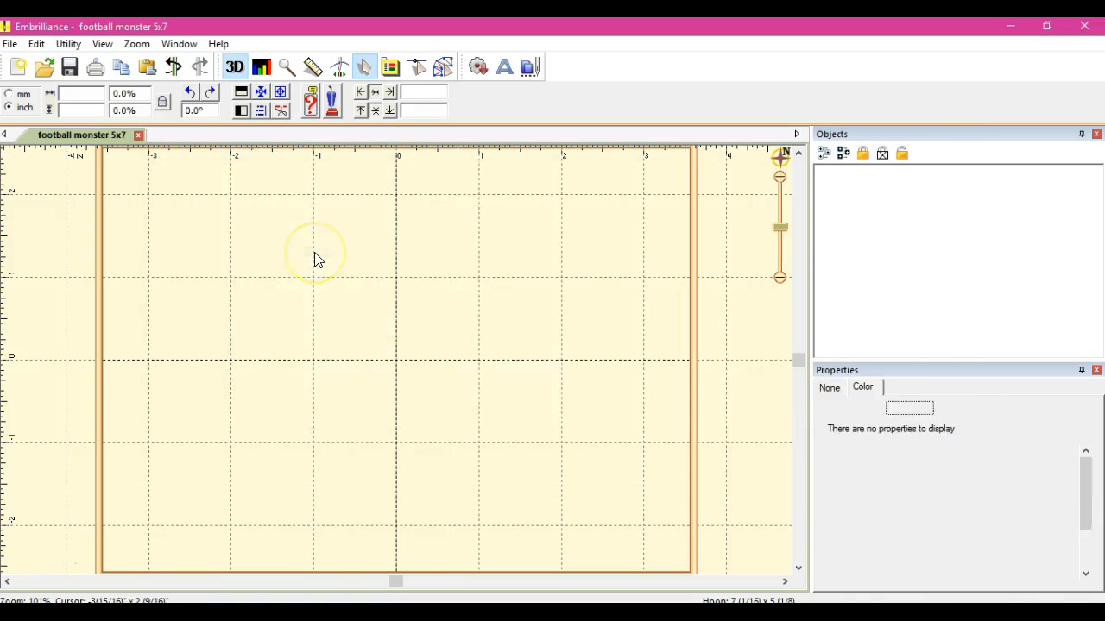
click(17, 66)
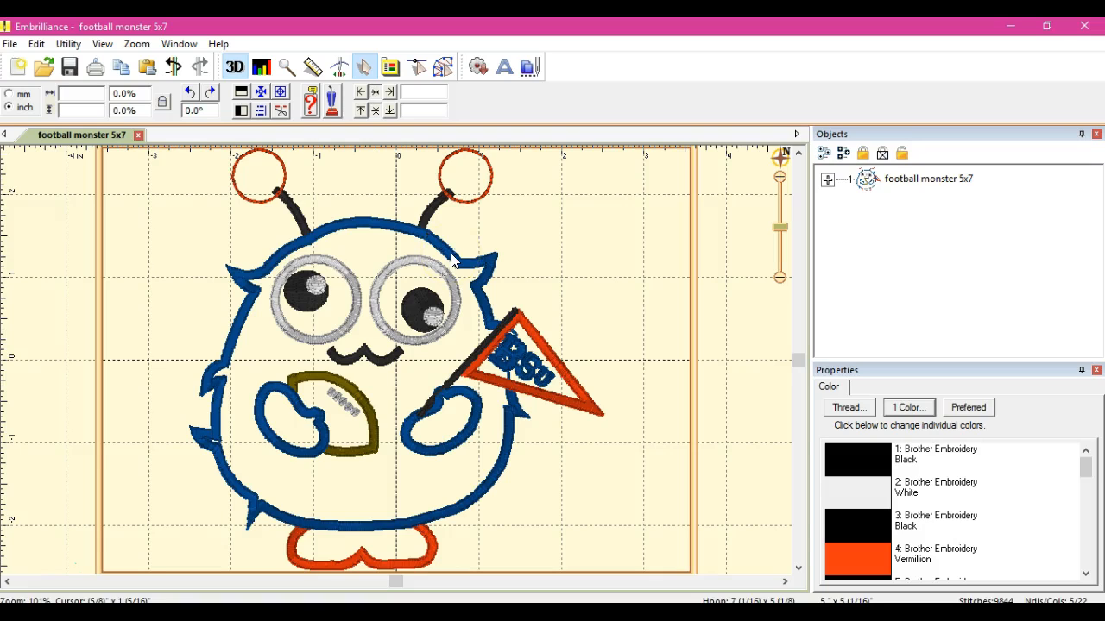
Step: Expand the design's colour stops and select stop 1:5, the black body outline
click(827, 178)
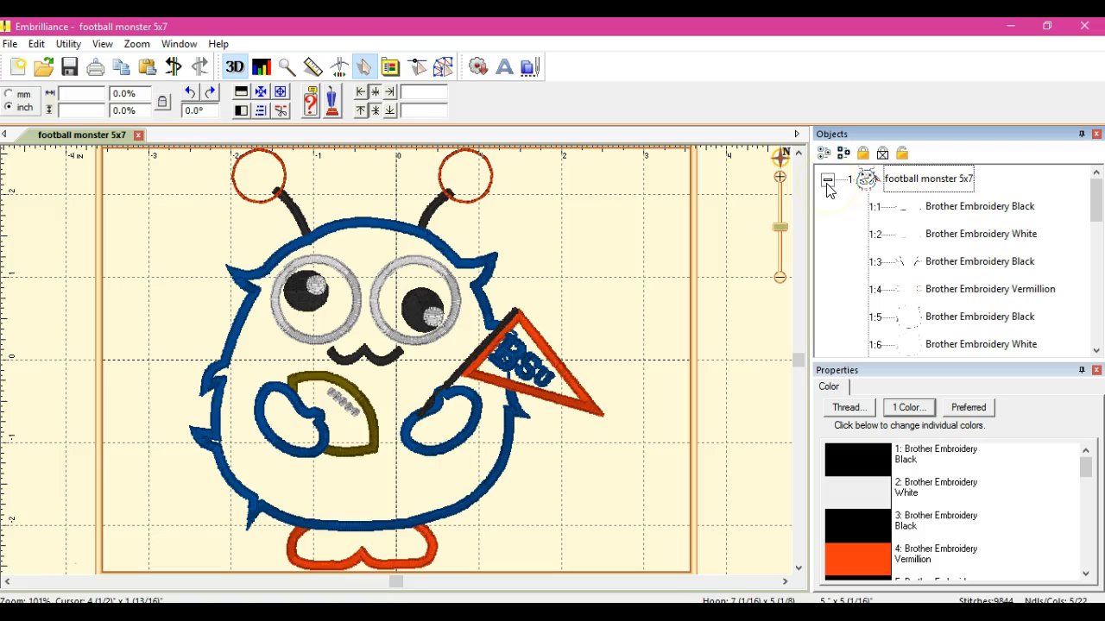
click(980, 318)
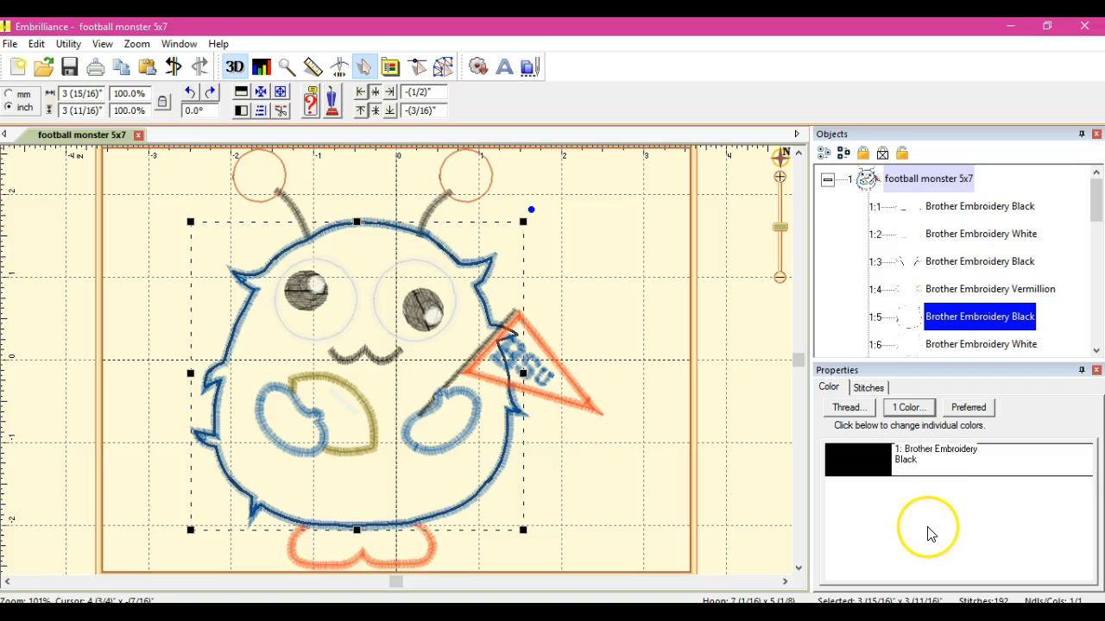
mouse_move(940, 302)
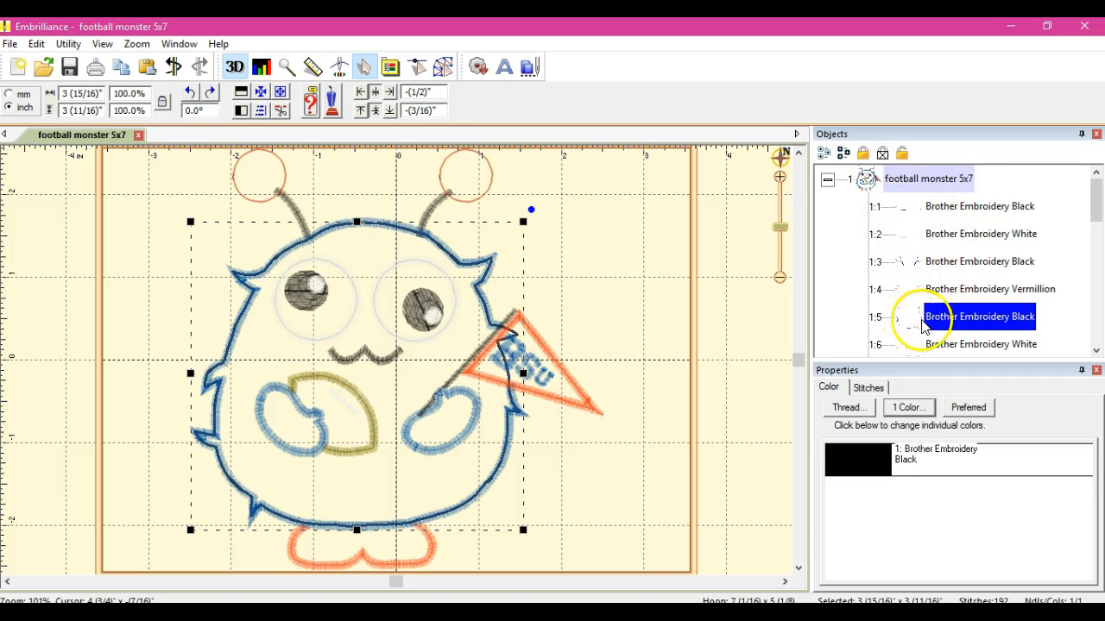
Step: Show the Applique settings of the black outline stop's Thread dialog
click(848, 407)
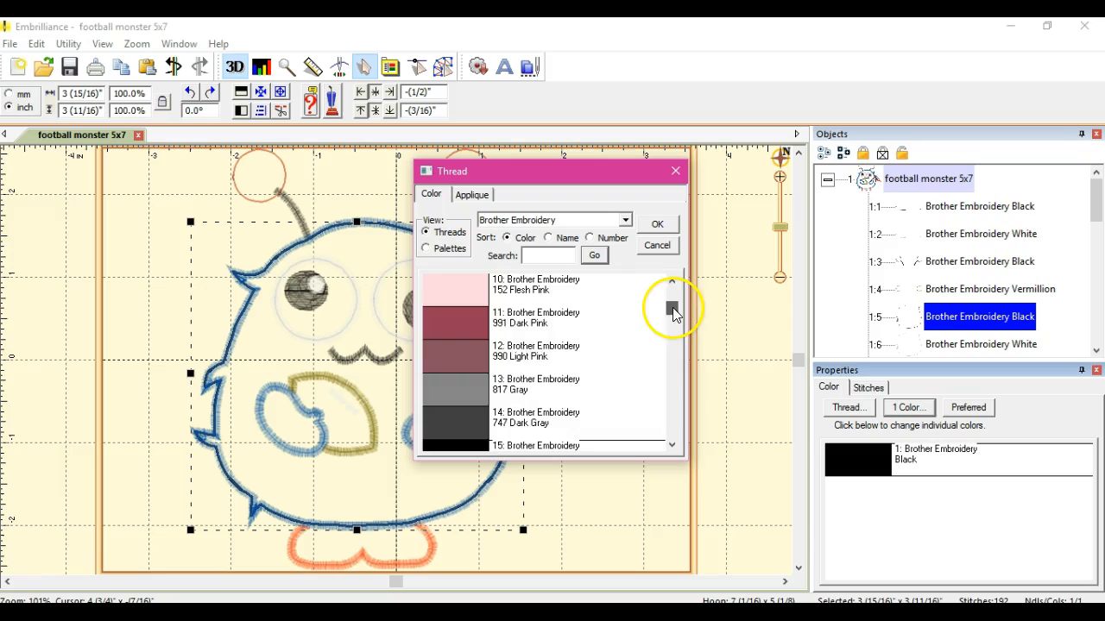
scroll(down, 3)
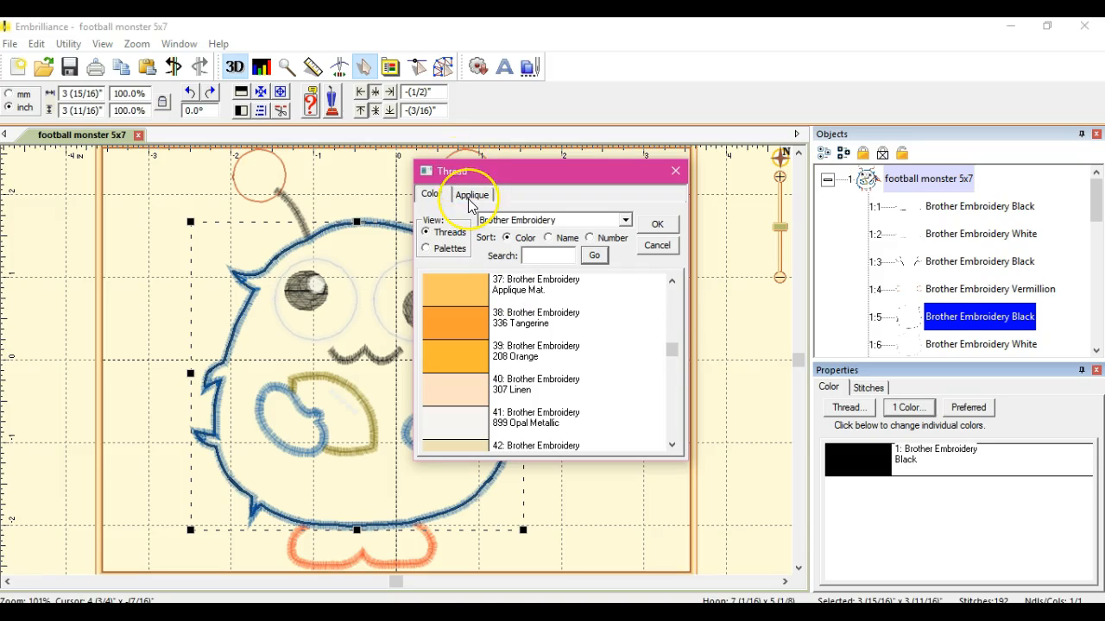
click(473, 193)
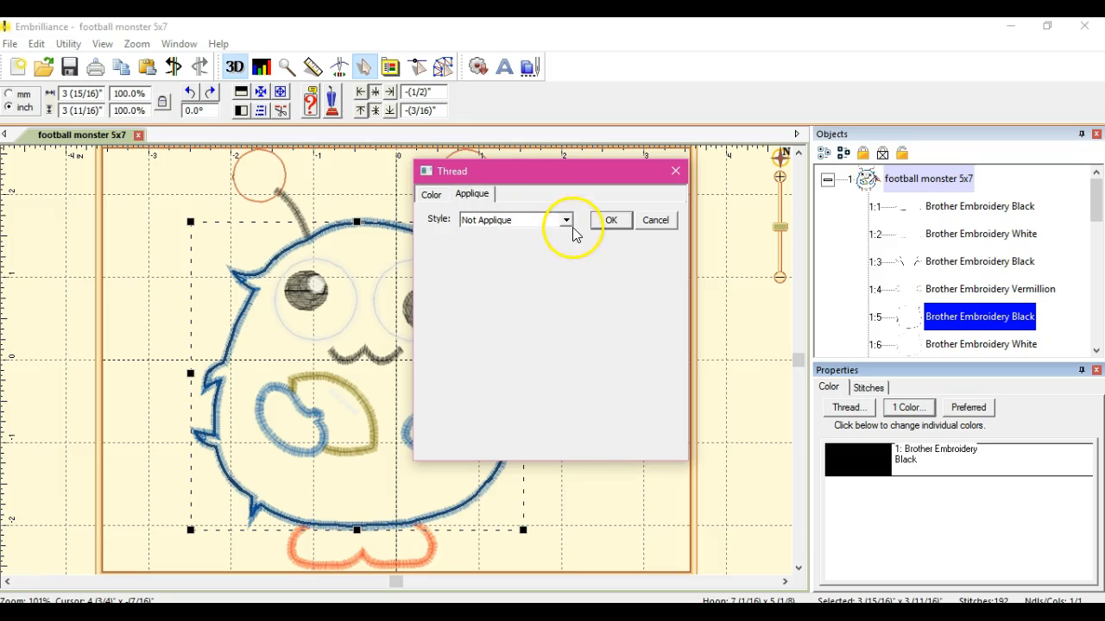
Step: Set the black outline's applique style to Applique Position
click(566, 220)
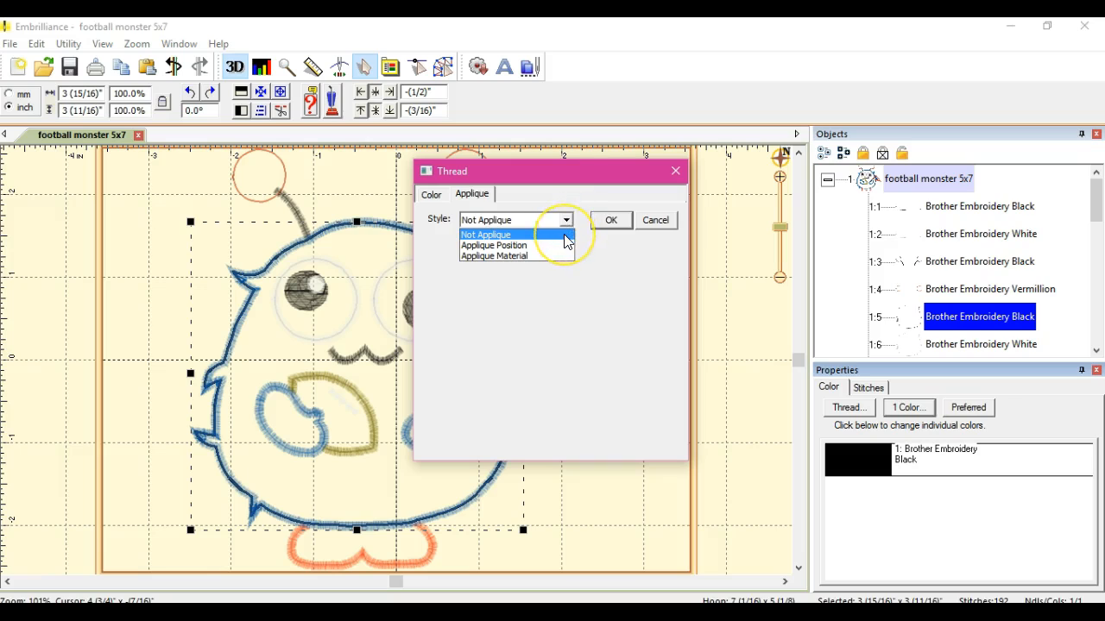
click(494, 245)
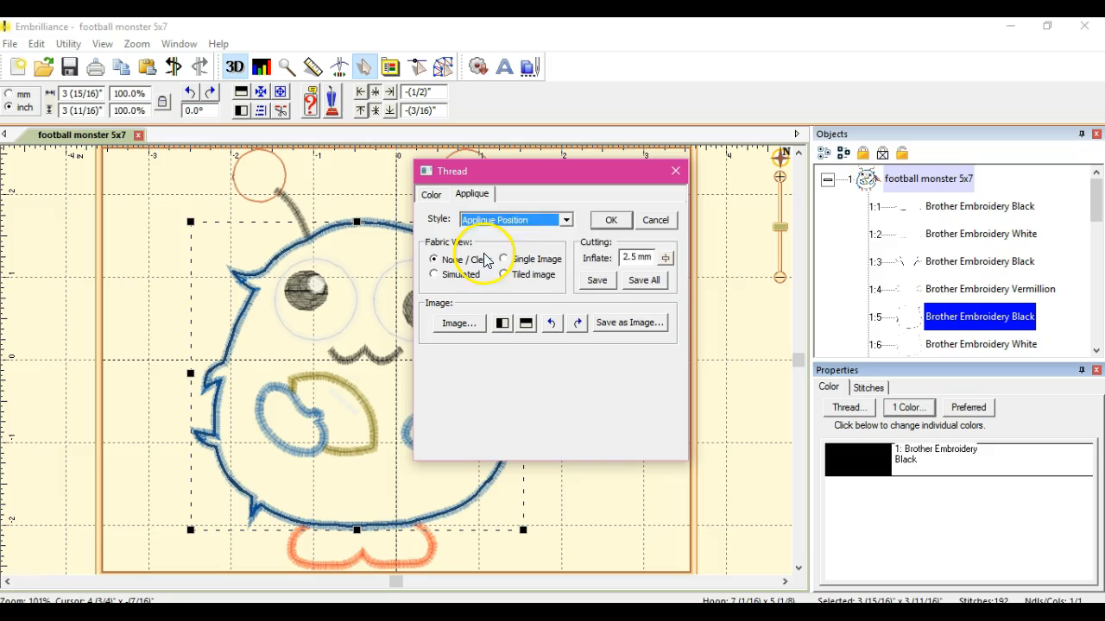
mouse_move(620, 273)
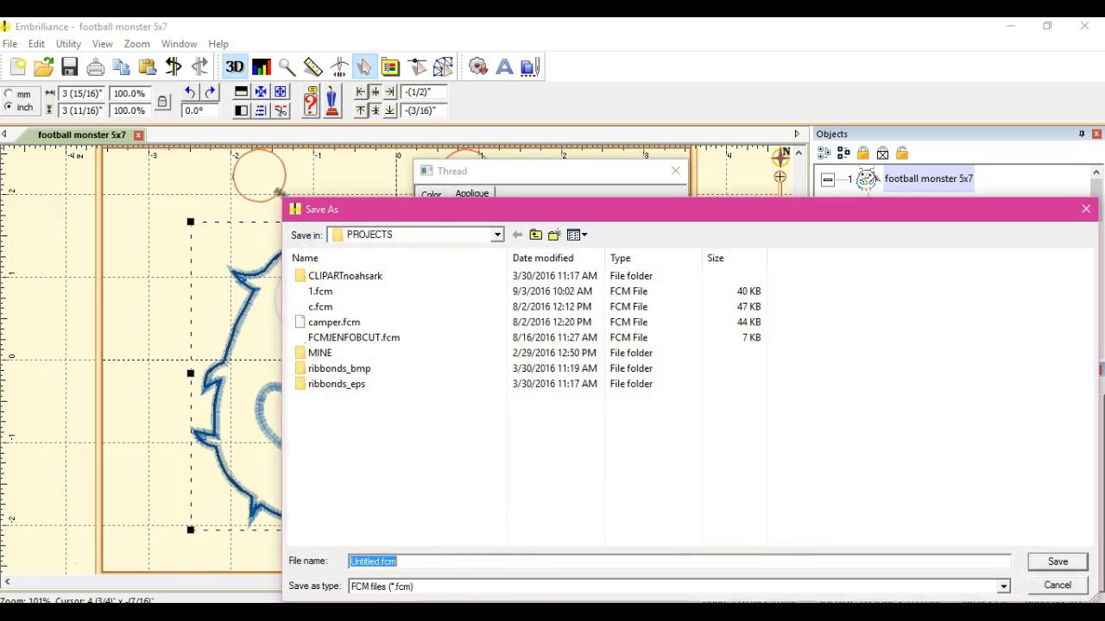
Step: Save the outline as the 'mon' FCM cut file and confirm the thread settings
text(mon)
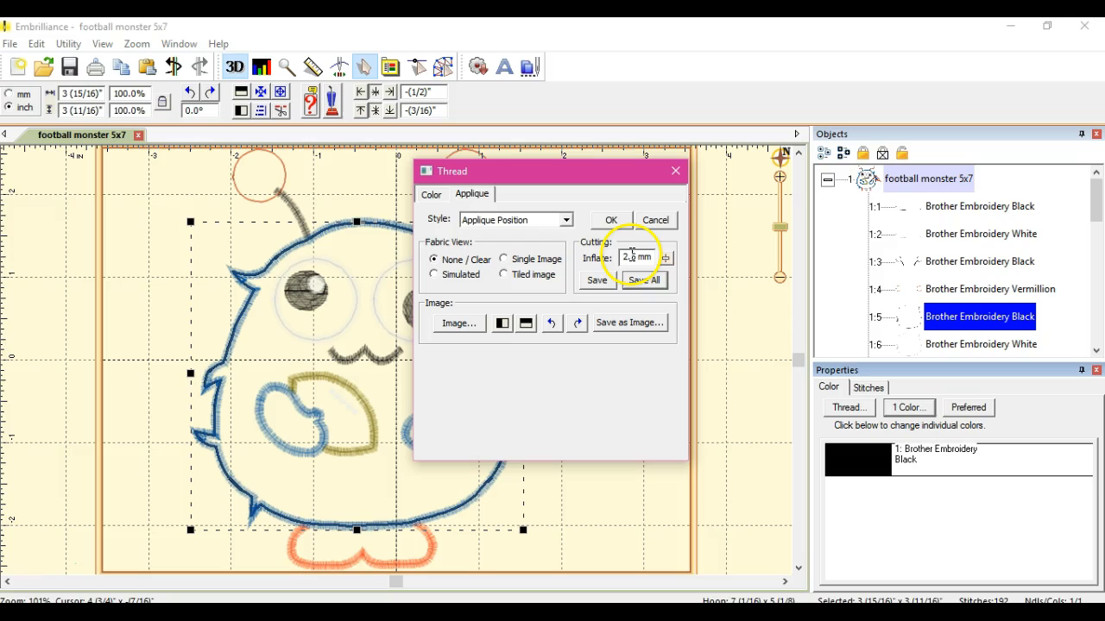
click(666, 262)
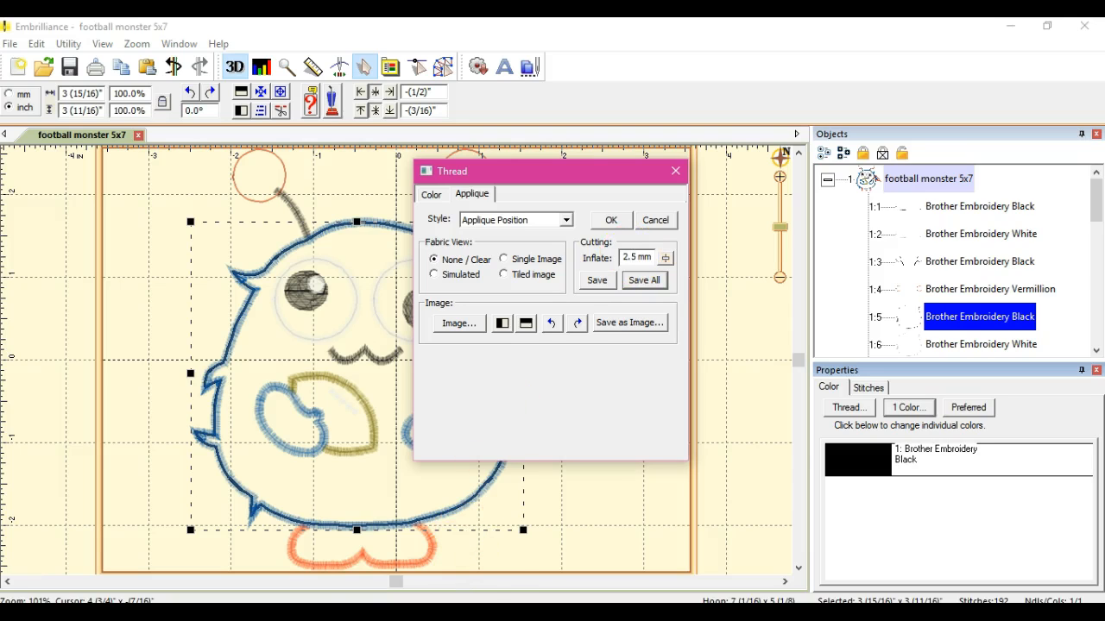
mouse_move(601, 235)
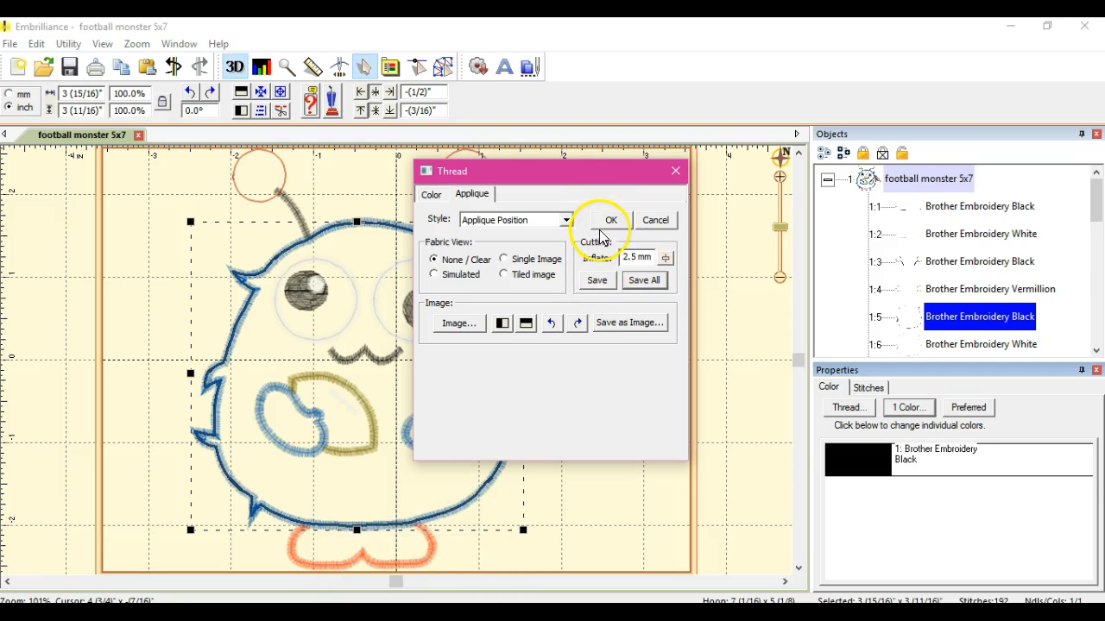
click(611, 221)
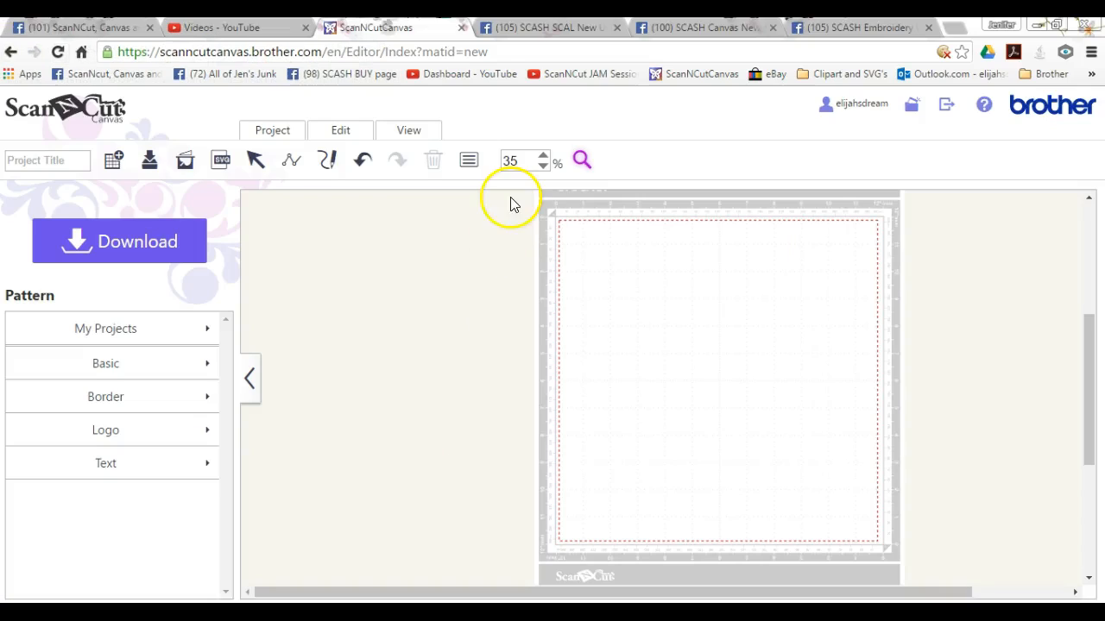
Step: Import the monster.fcm cut file into the new ScanNCut Canvas project
click(221, 161)
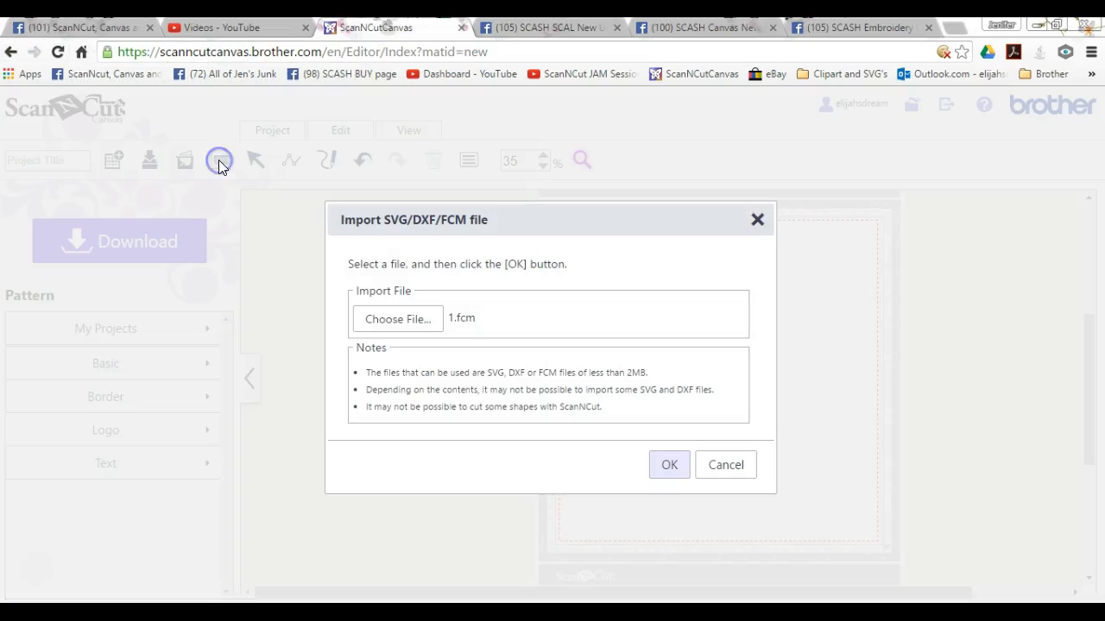
click(397, 318)
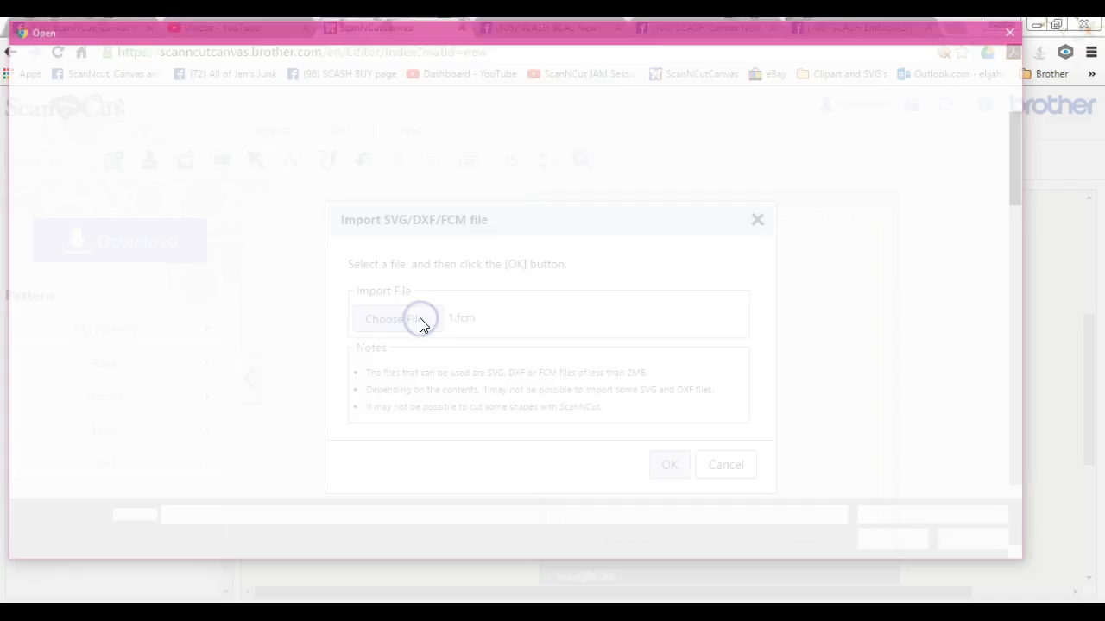
click(397, 317)
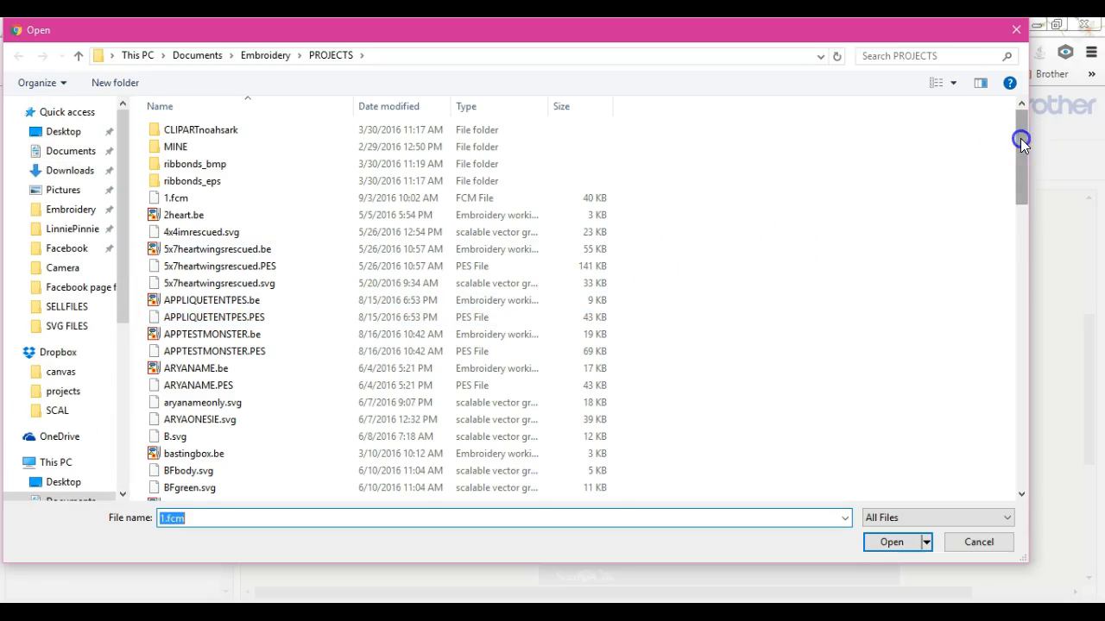
drag(1022, 142, 1034, 290)
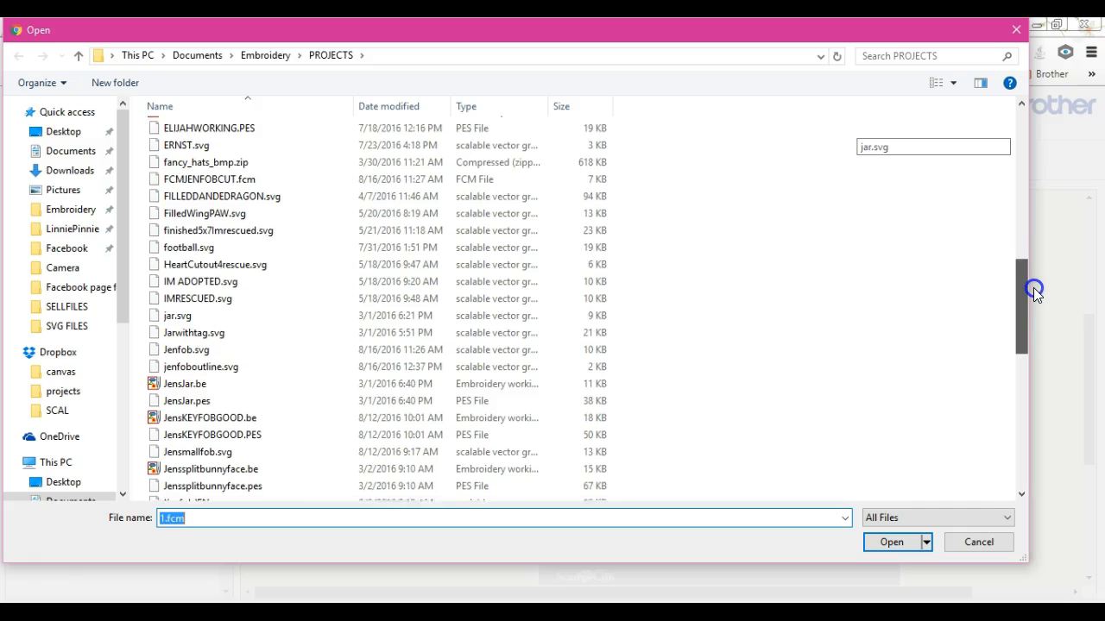
scroll(down, 3)
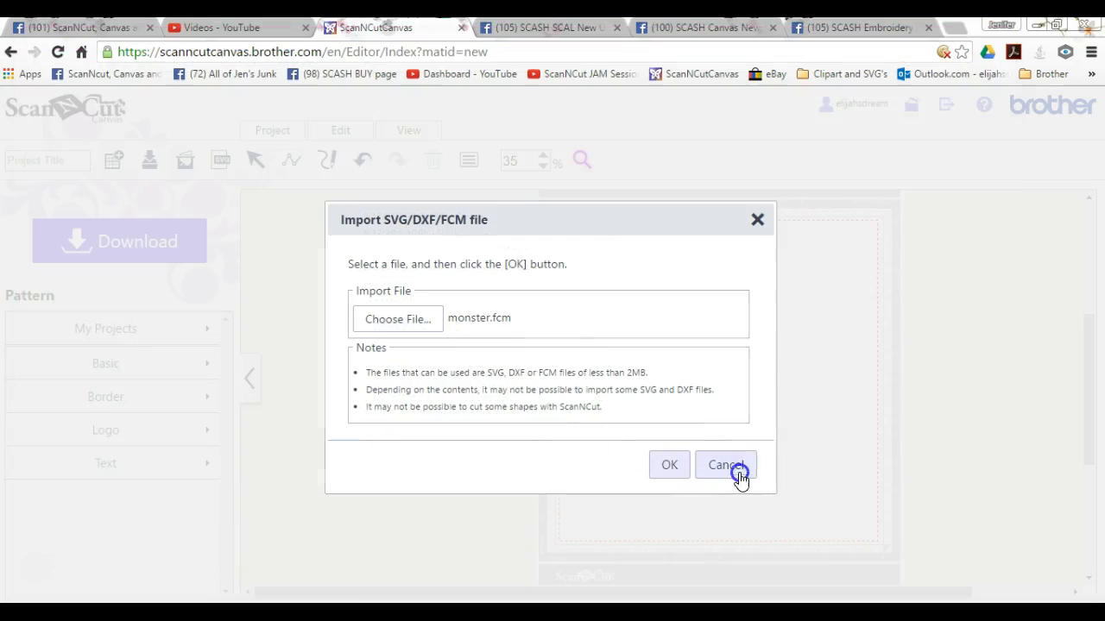
click(670, 464)
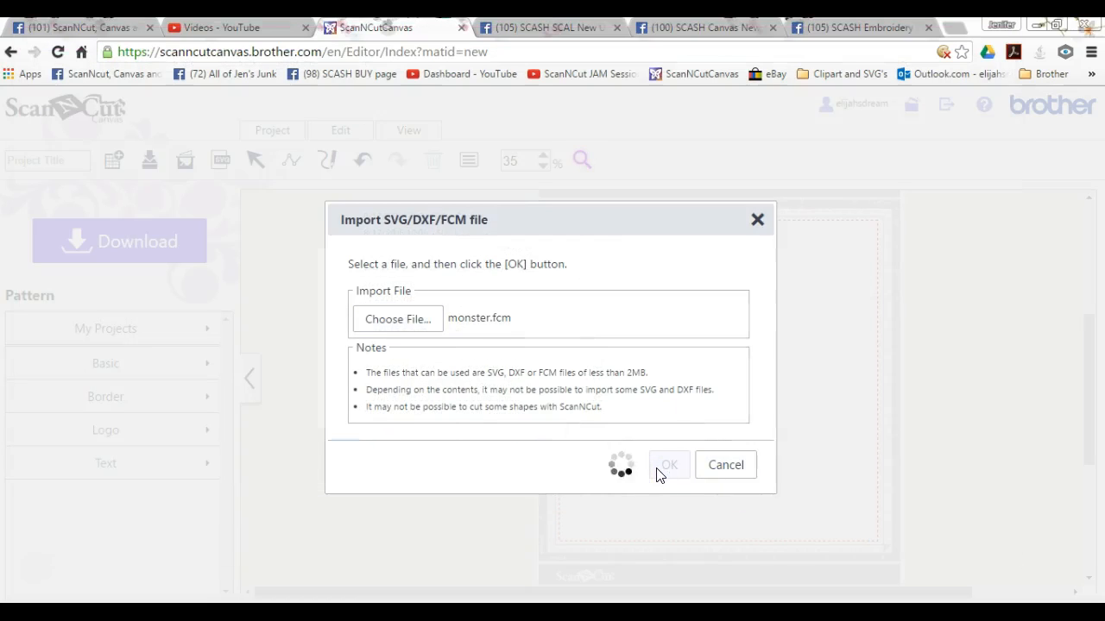
Step: Finish the import so the monster body outline appears on the cutting mat
click(668, 465)
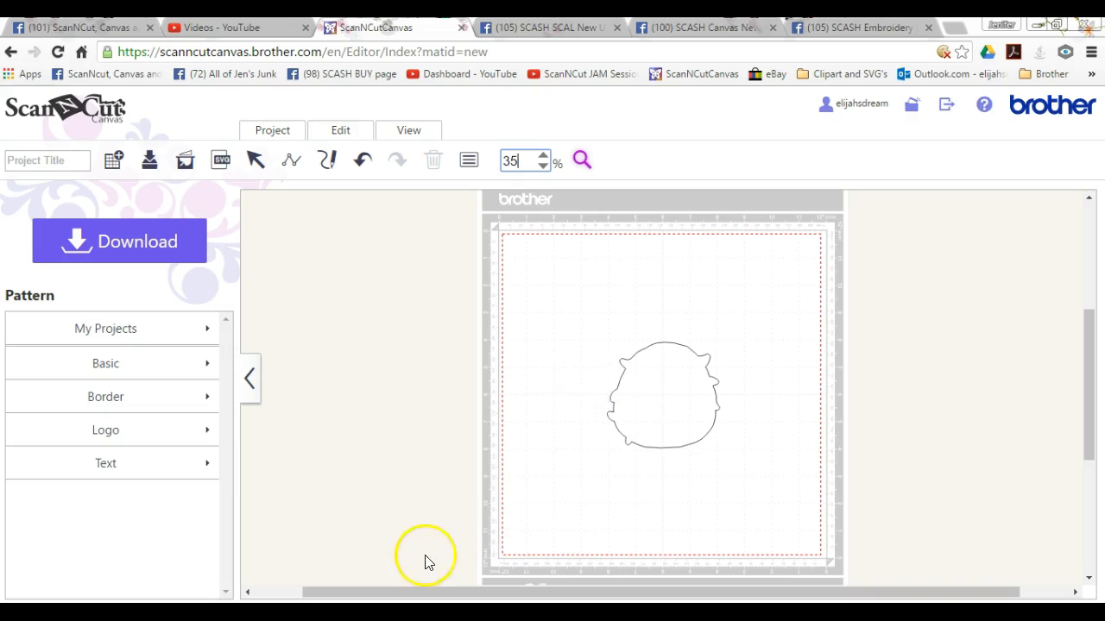
mouse_move(442, 577)
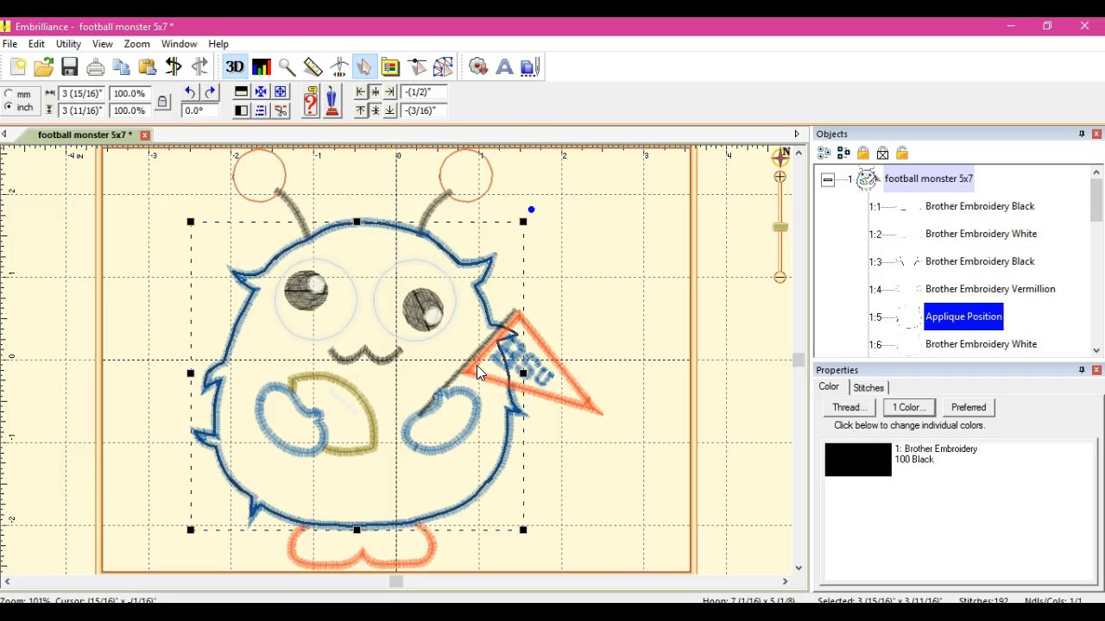
mouse_move(335, 435)
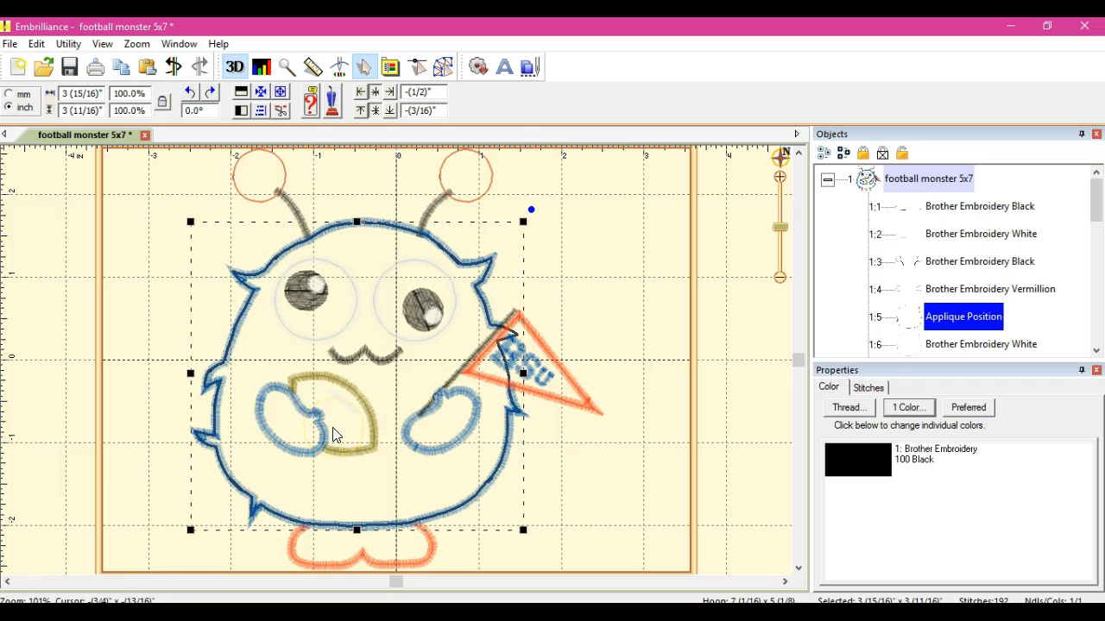